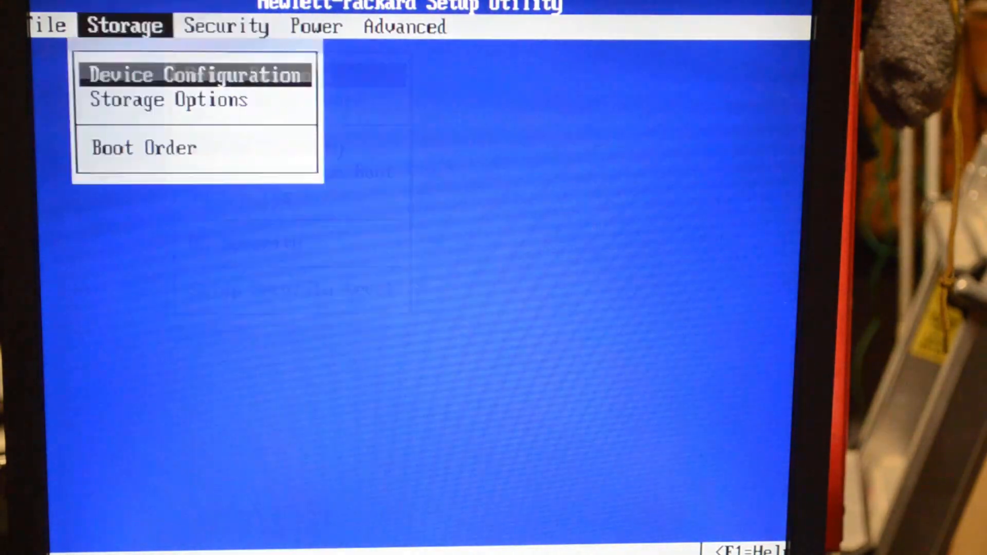
- Review the Storage, boot order and Power settings, then save changes and exit BIOS with F10
{"action": "left_click", "coordinate": [144, 147]}
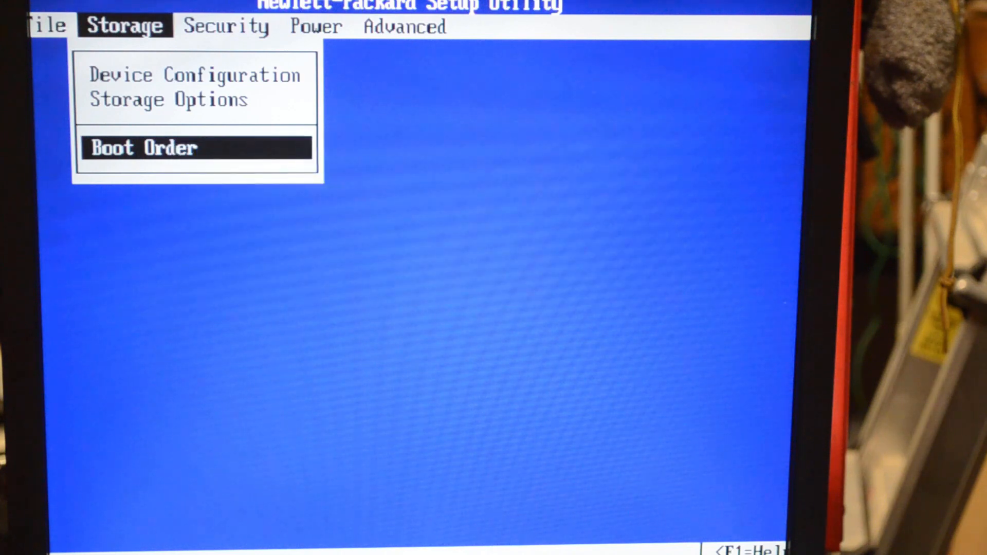
{"action": "left_click", "coordinate": [316, 26]}
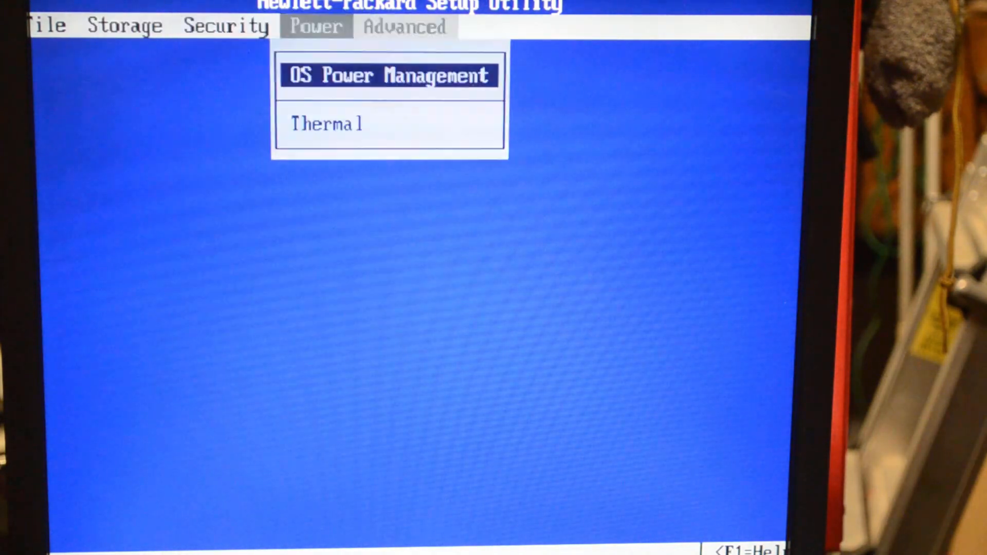
{"action": "left_click", "coordinate": [46, 27]}
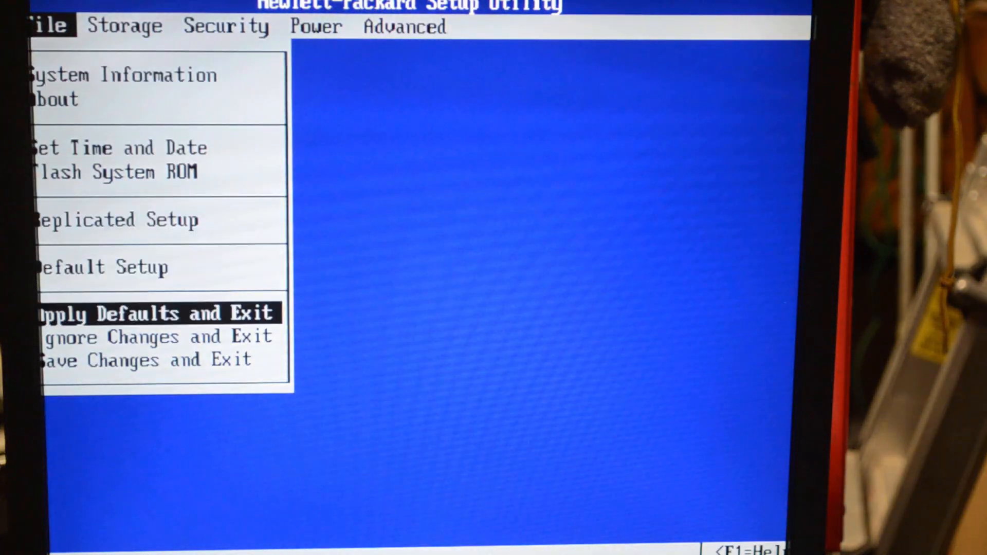
{"action": "left_click", "coordinate": [148, 359]}
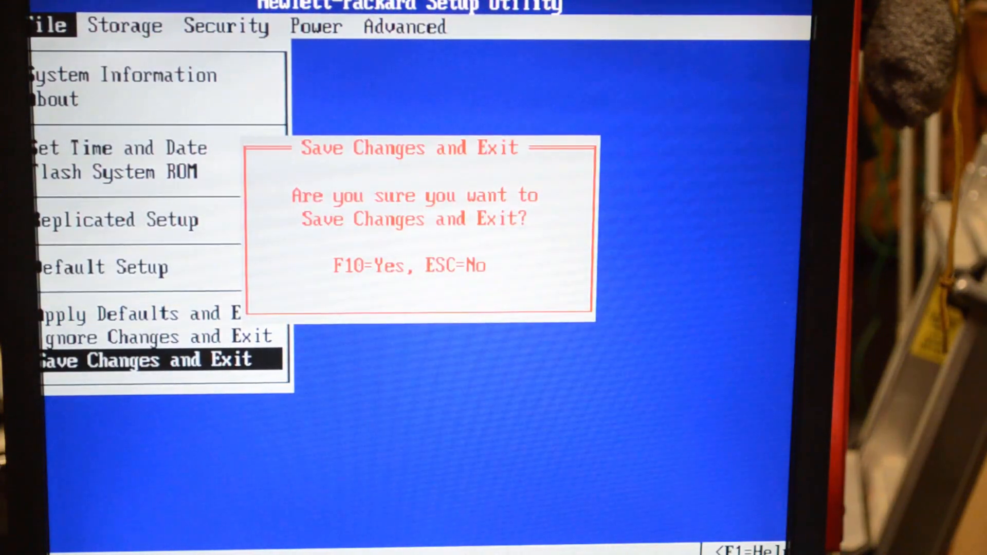
{"action": "key", "text": "f10"}
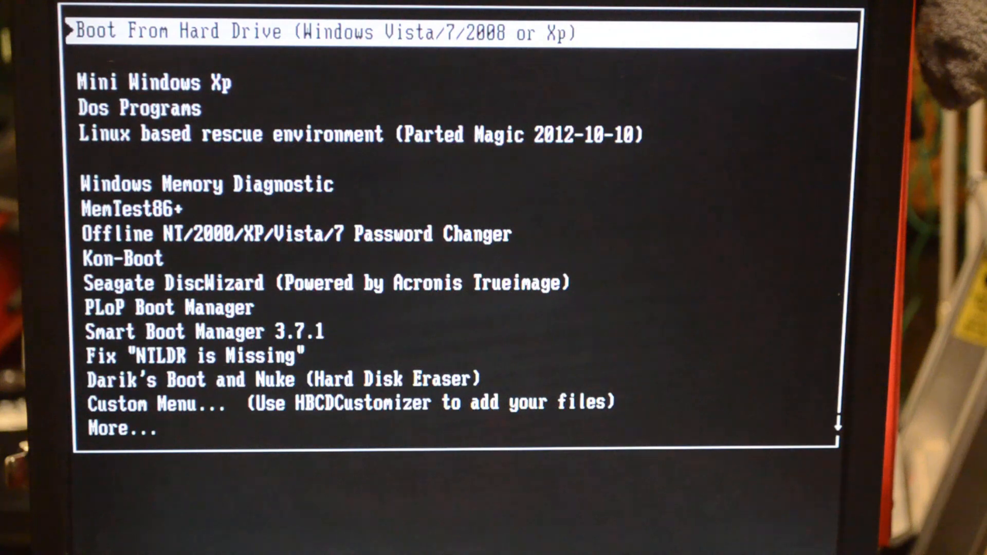
- Boot Dos Programs, enter 6 for Hard Disk Tools and launch HDAT2 from the list
{"action": "key", "text": "Down"}
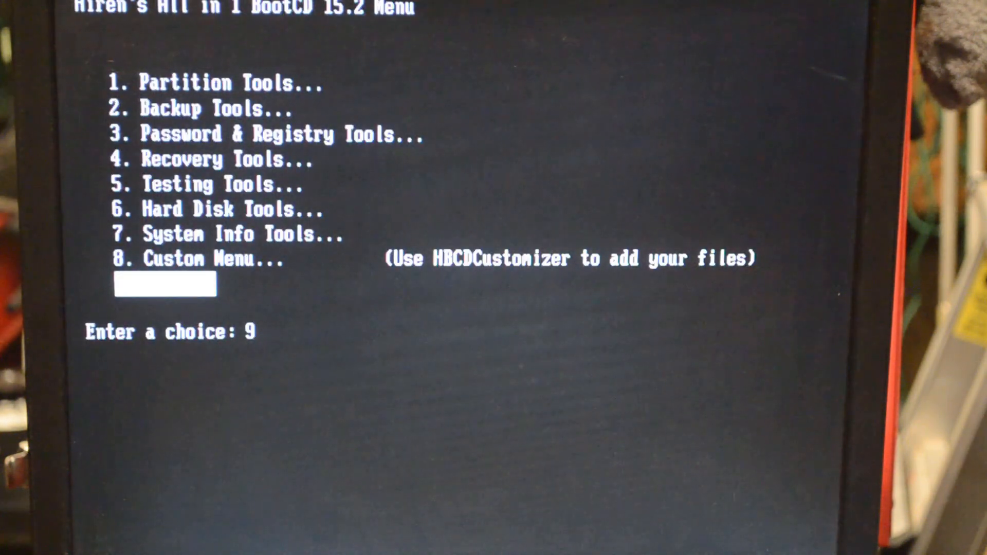
{"action": "type", "text": "6"}
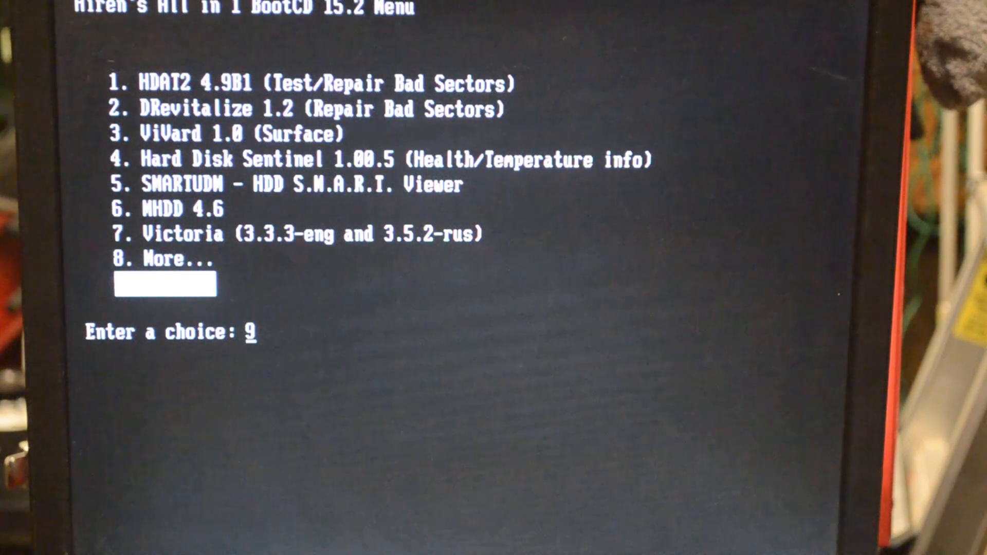
{"action": "type", "text": "2"}
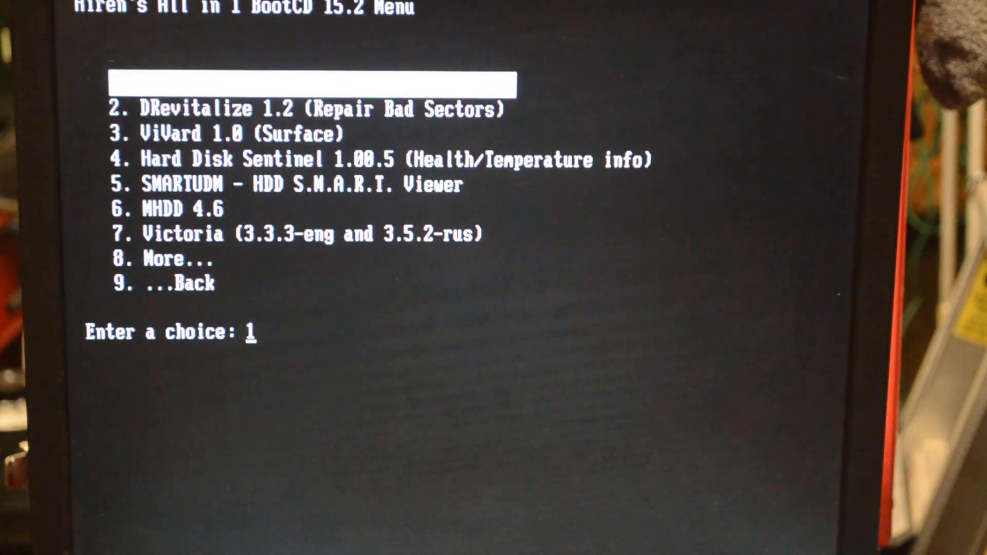
{"action": "key", "text": "enter"}
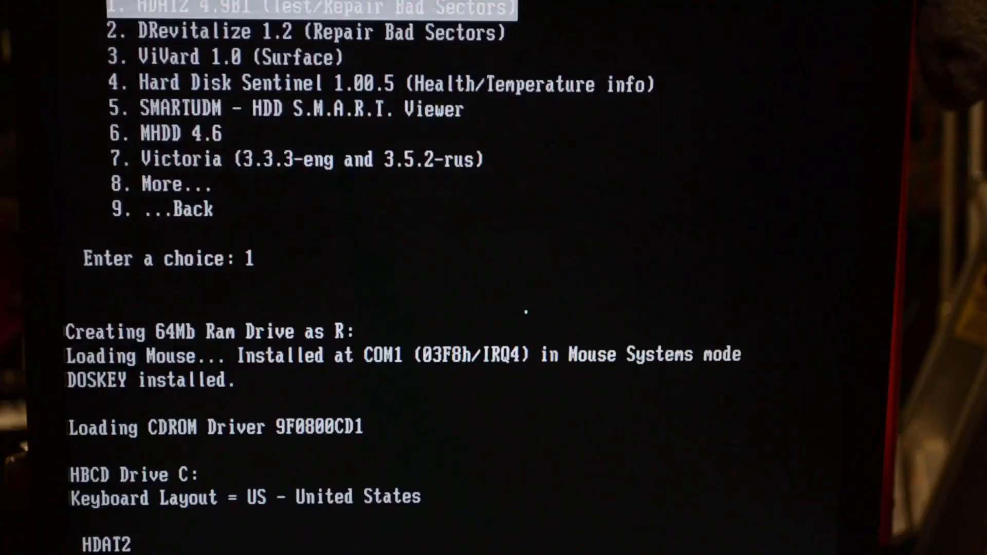
- Select HDAT2 (Bad Sector Rm) from the Hard Disk Tools menu so it starts scanning controllers
{"action": "scroll", "scroll_direction": "down", "scroll_amount": 3}
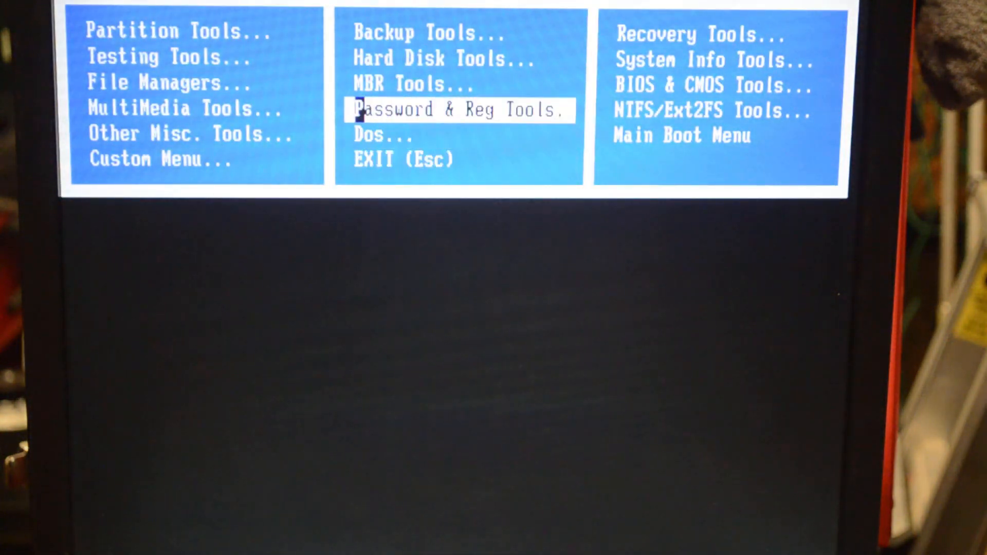
{"action": "key", "text": "up"}
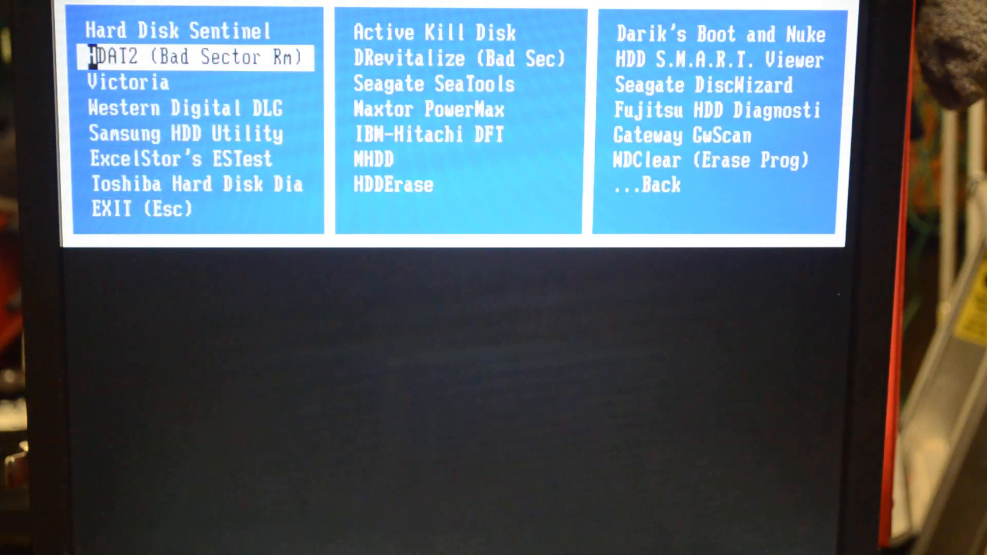
{"action": "key", "text": "enter"}
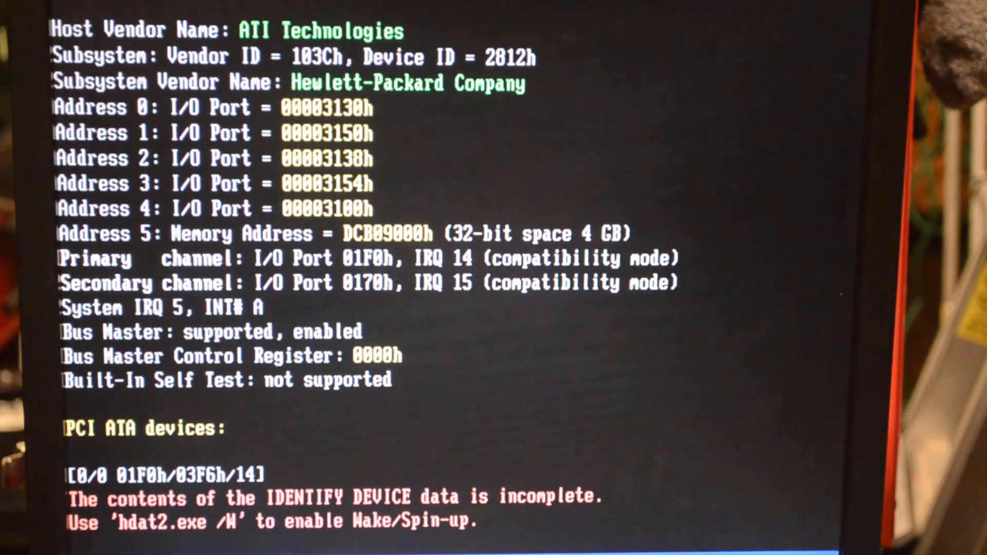
- Page through the PCI info and view Device Information for the 2.00 TB BIOS_80h disk
{"action": "scroll", "scroll_direction": "down", "scroll_amount": 3}
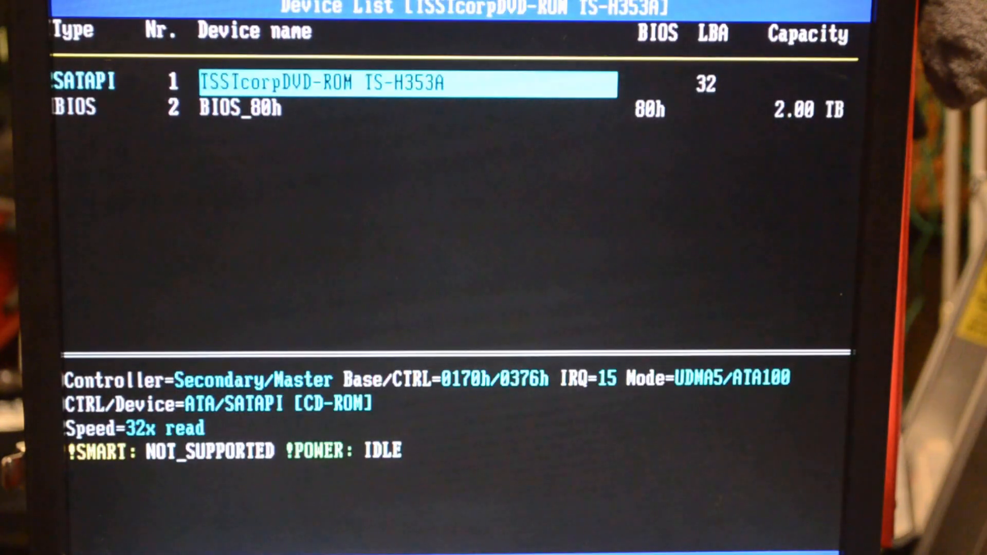
{"action": "key", "text": "Down"}
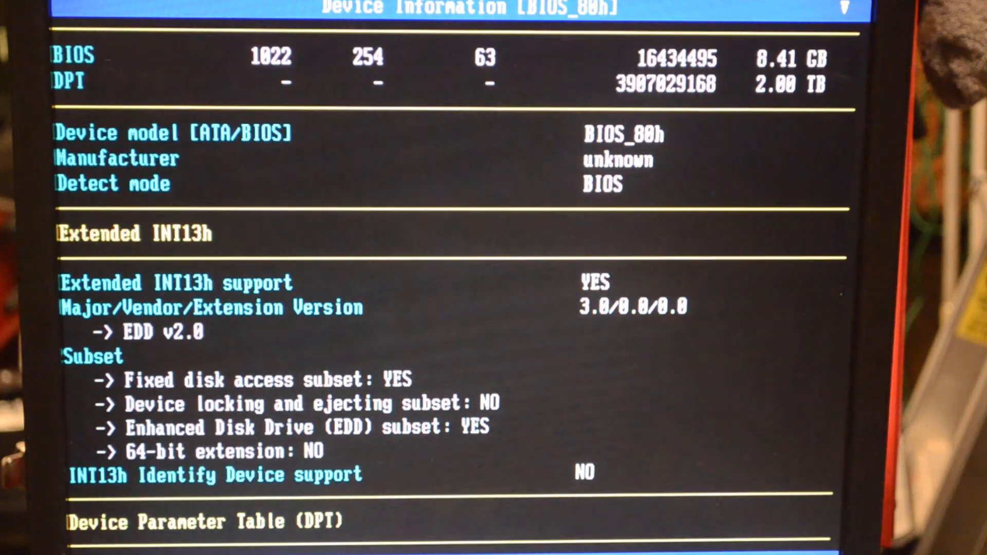
{"action": "scroll", "scroll_direction": "down", "scroll_amount": 3}
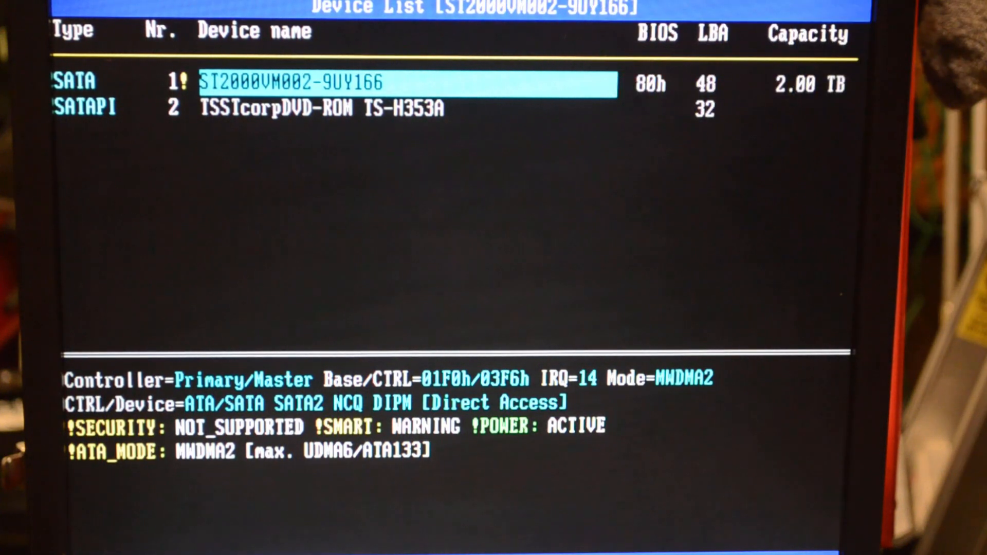
- Select the ST2000VM002 drive and bring up its Command/Feature sets list
{"action": "key", "text": "enter"}
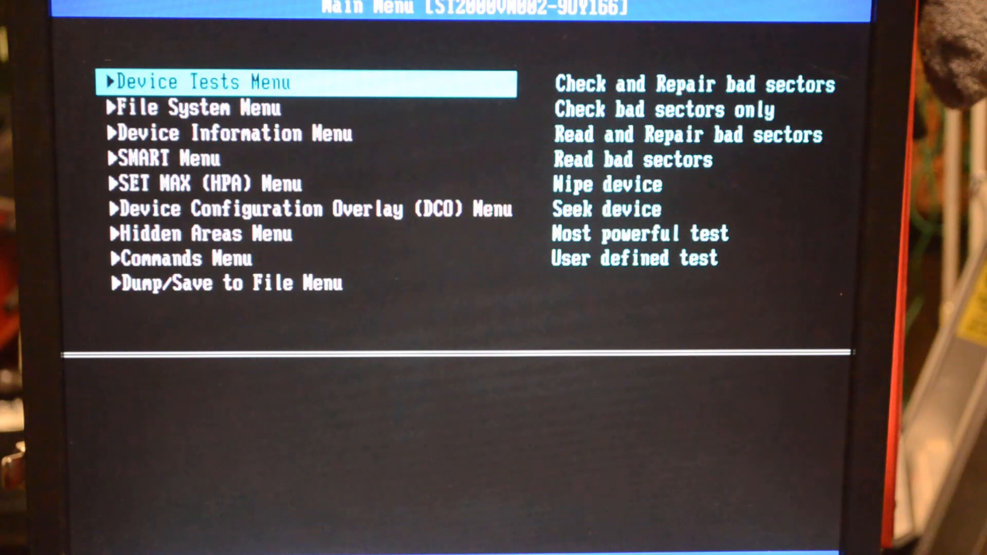
{"action": "key", "text": "Down"}
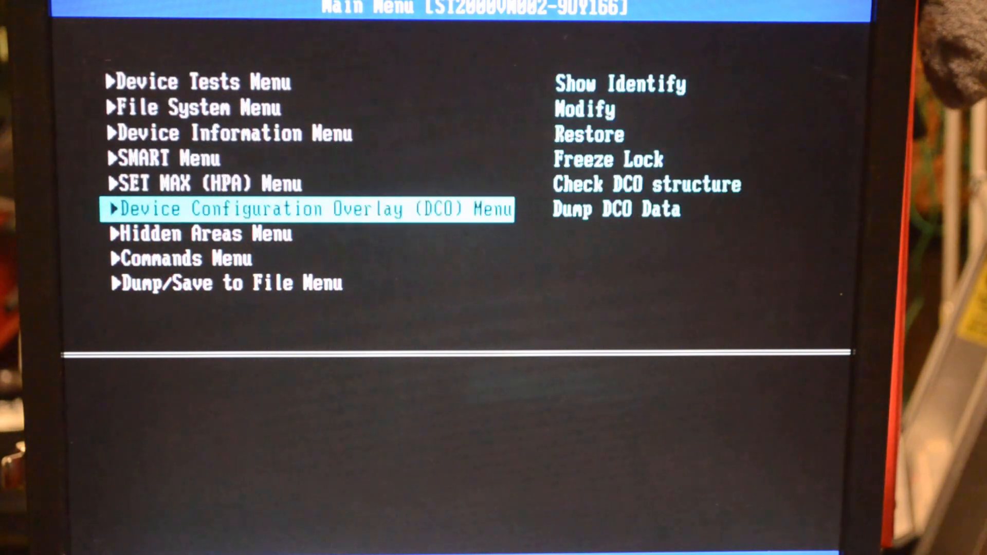
{"action": "key", "text": "Down"}
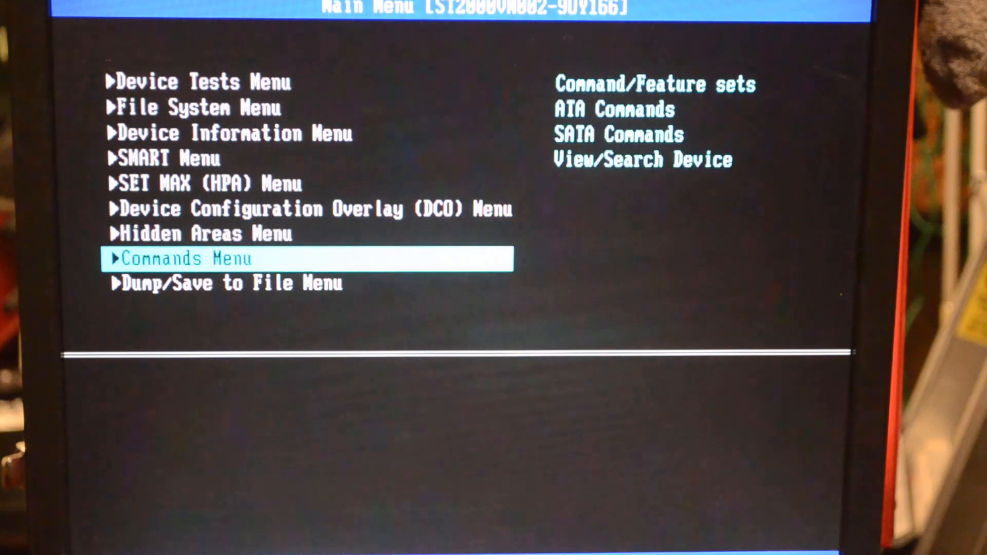
{"action": "left_click", "coordinate": [184, 259]}
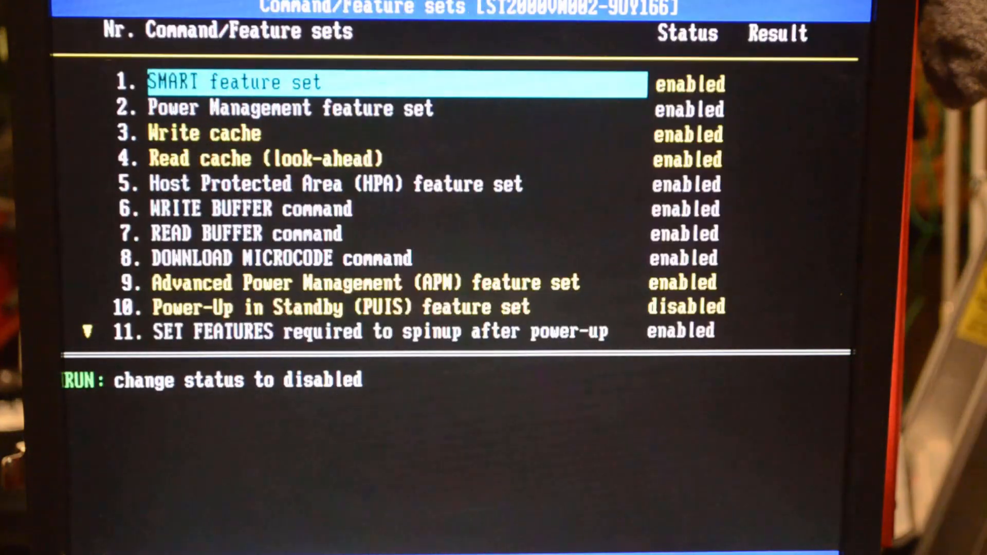
- Step down the feature sets to confirm Power-Up in Standby is disabled, then return to the DCO choices
{"action": "key", "text": "Down"}
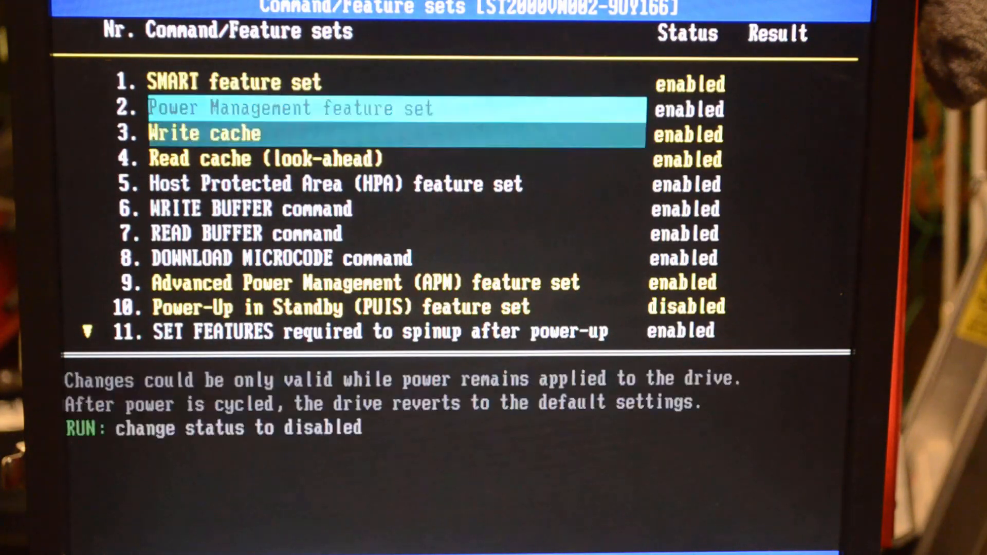
{"action": "key", "text": "down"}
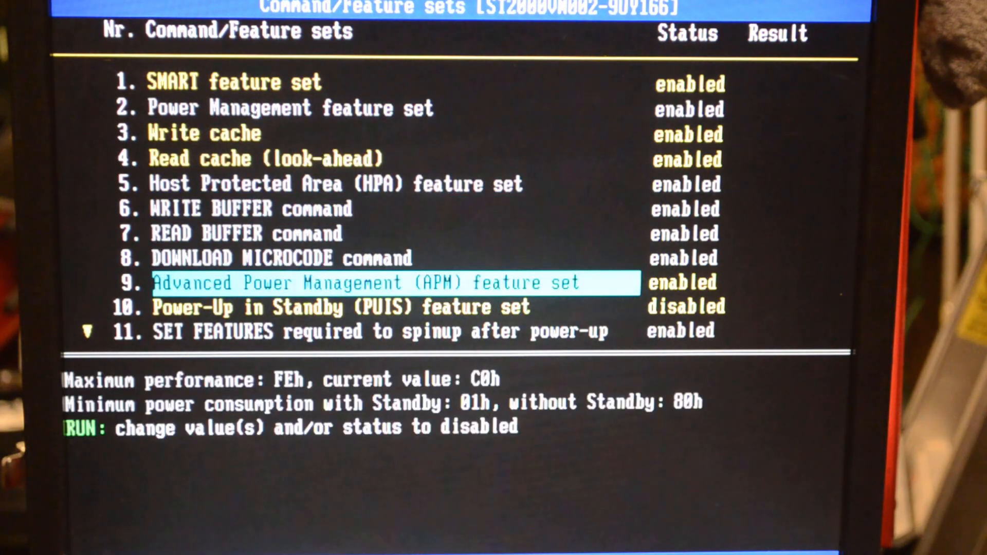
{"action": "key", "text": "Down"}
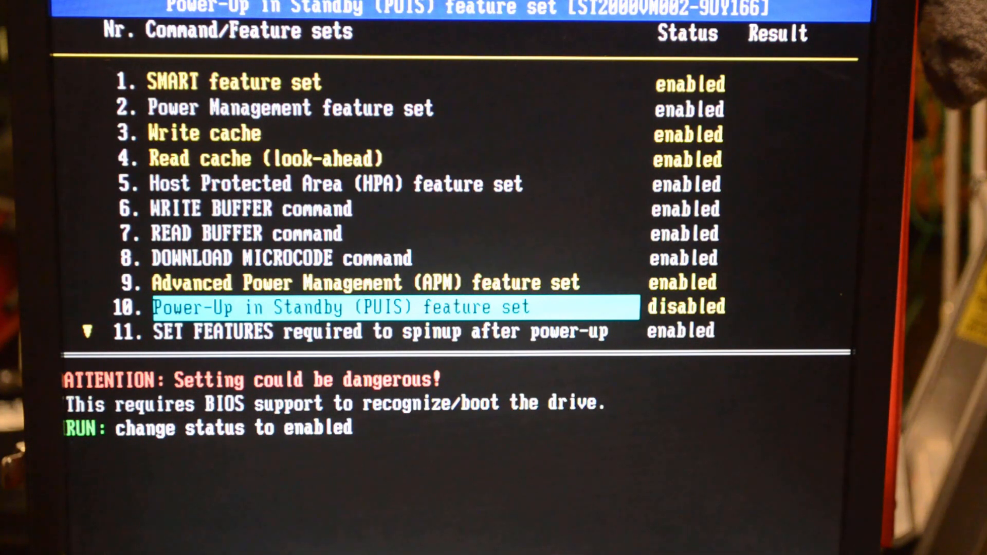
{"action": "key", "text": "up"}
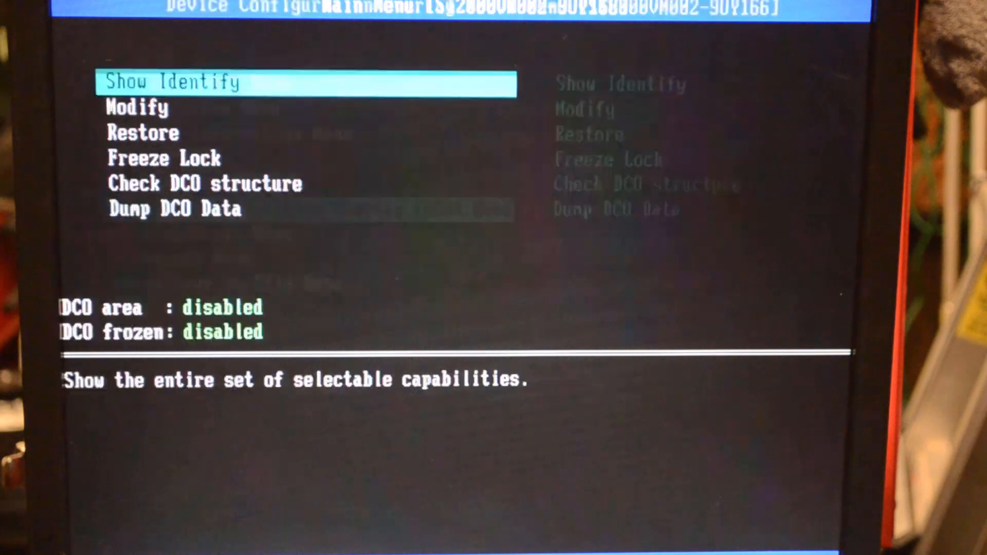
- Review the DCO Modify screen's feature list showing full 2.00 TB capacity and leave without changes
{"action": "key", "text": "Down"}
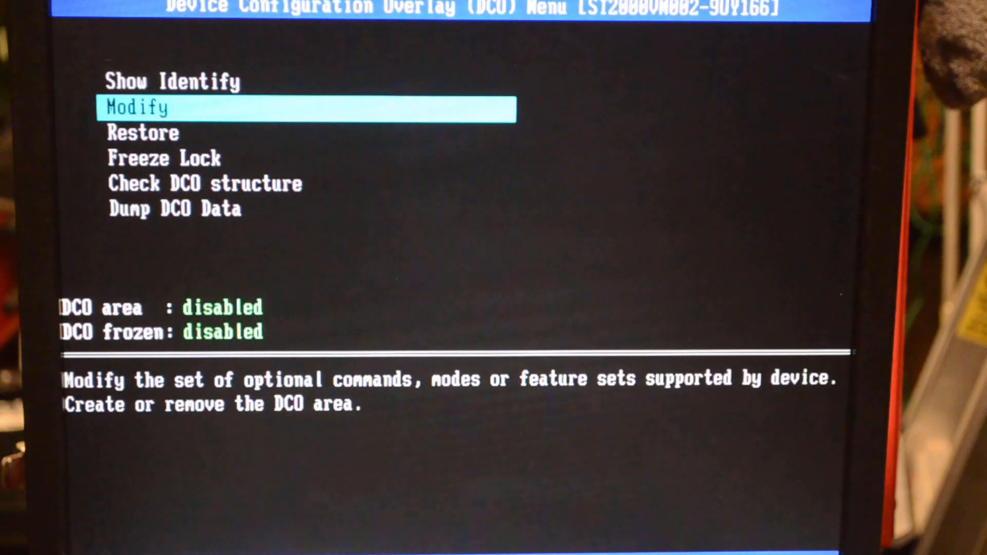
{"action": "key", "text": "Down"}
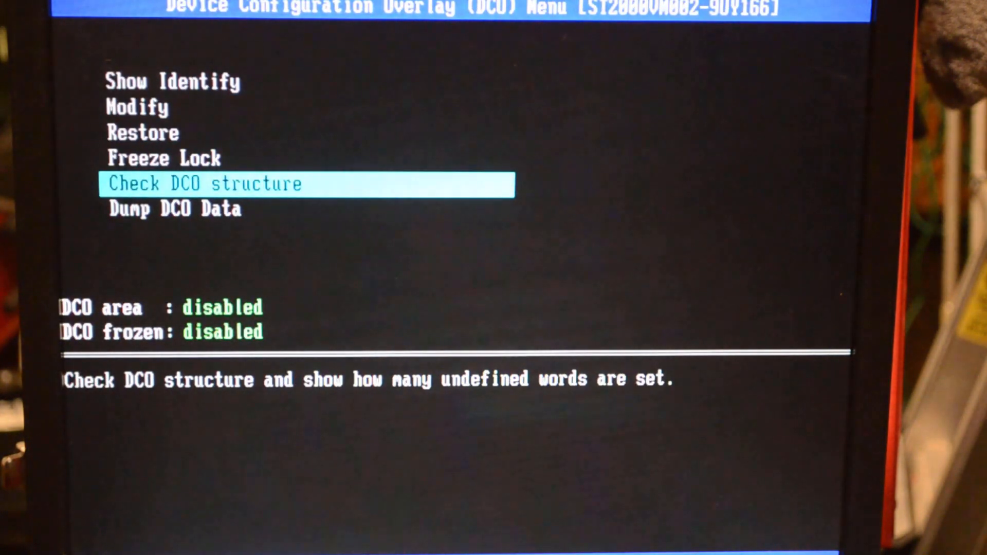
{"action": "key", "text": "Down"}
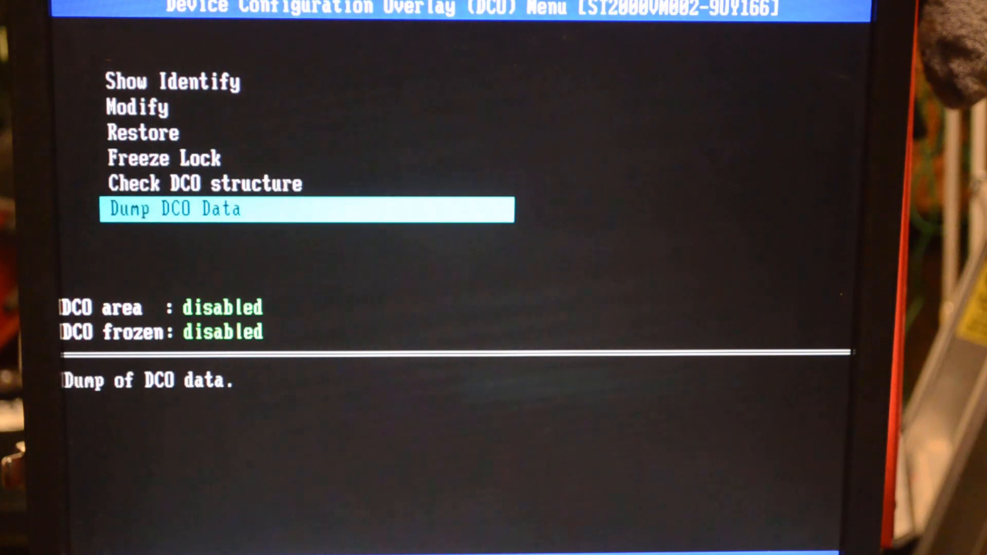
{"action": "key", "text": "Up"}
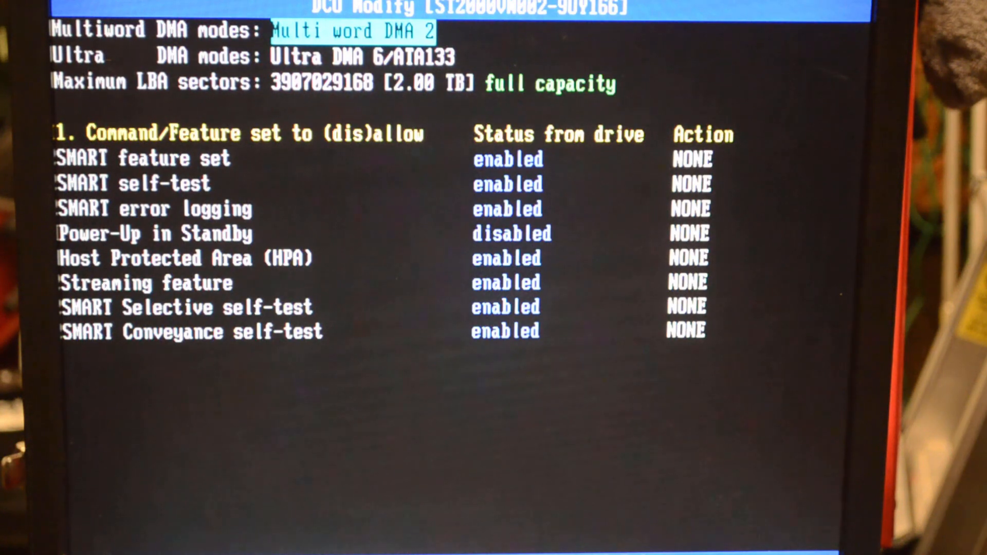
{"action": "key", "text": "Down"}
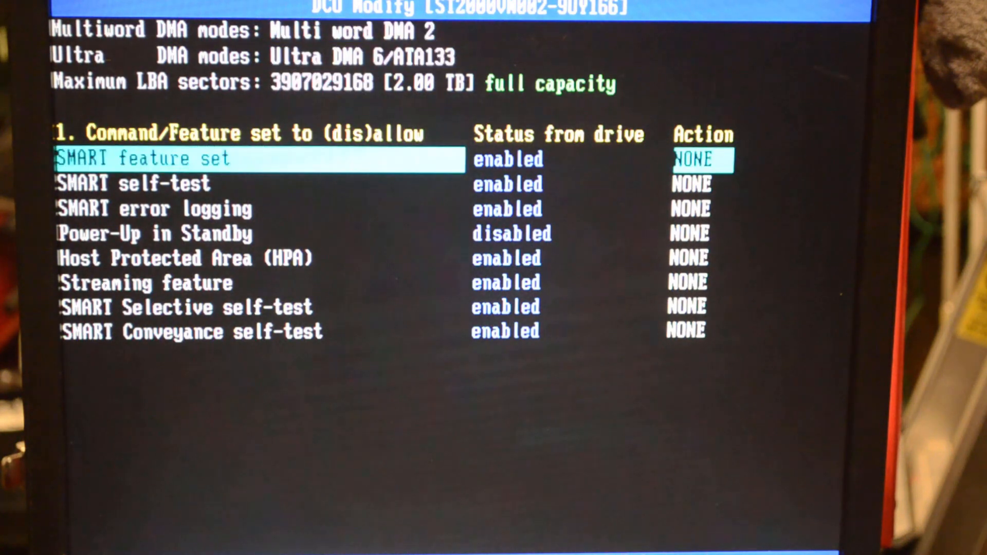
{"action": "key", "text": "down"}
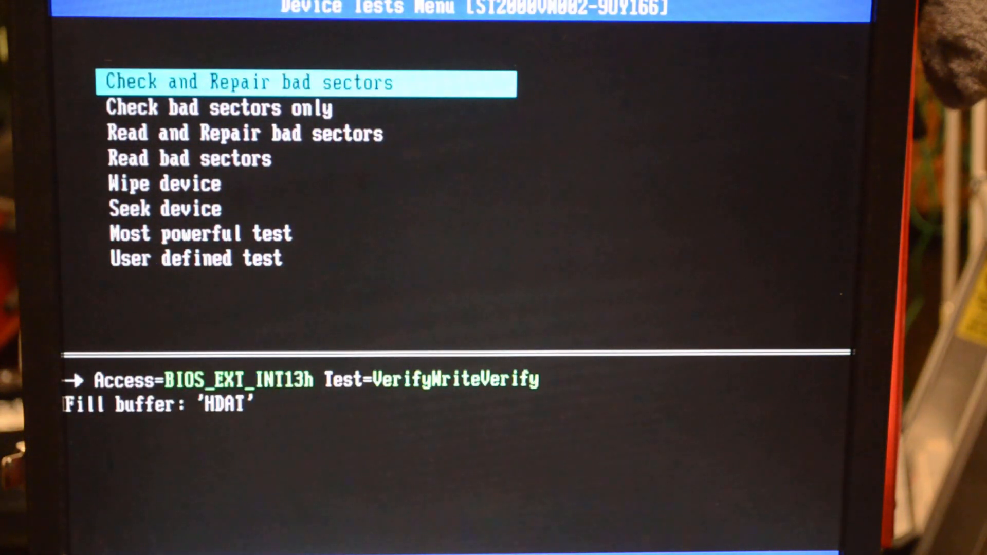
- Compare Check bad sectors only with Check and Repair bad sectors, settling on the repair test
{"action": "key", "text": "Down"}
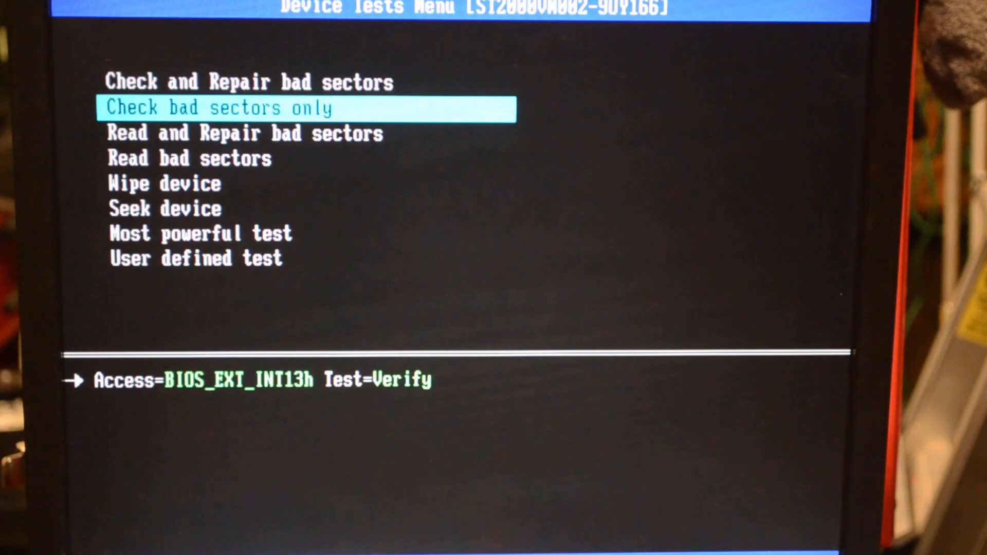
{"action": "key", "text": "up"}
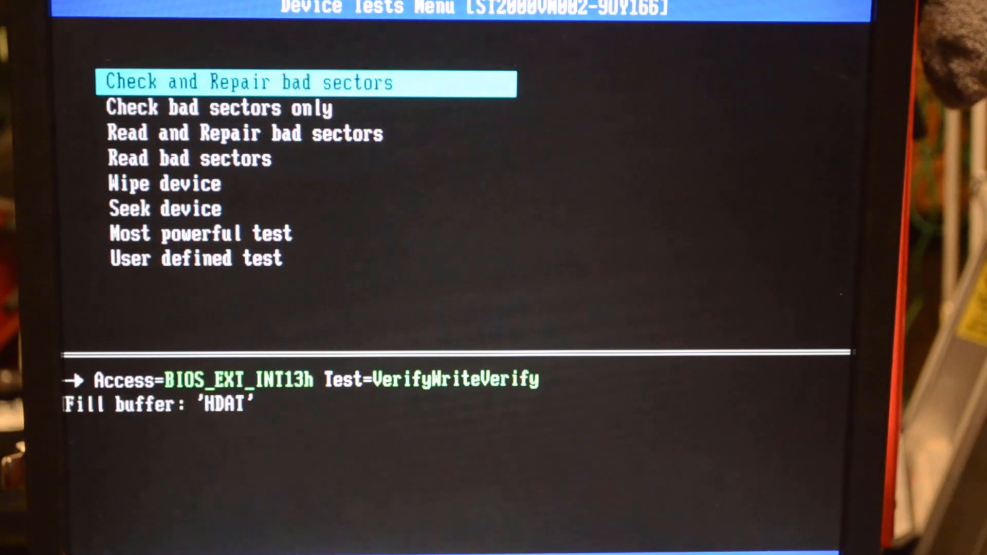